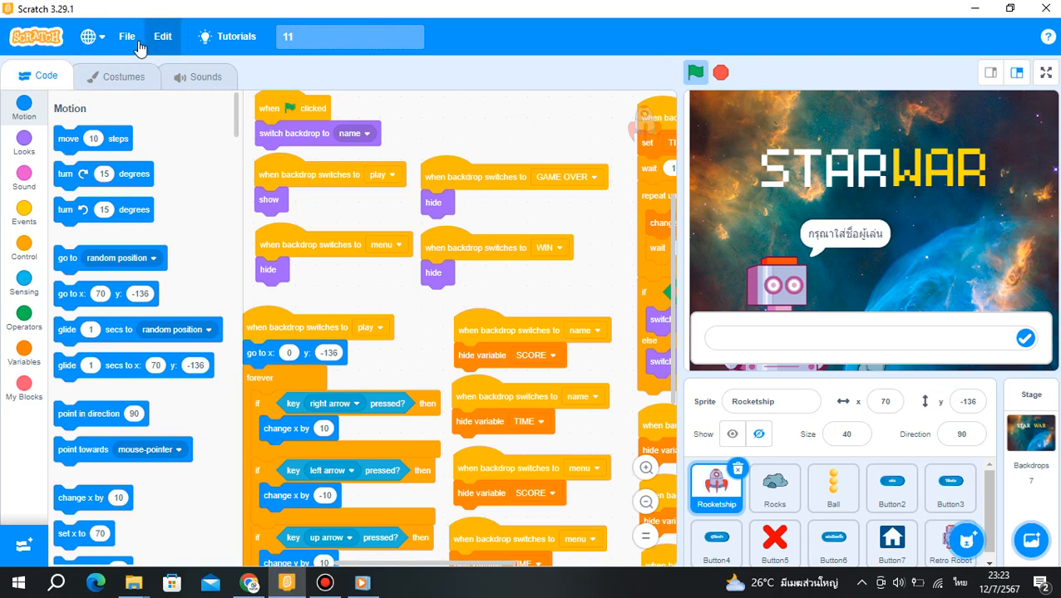
Start saving the Star War project to the computer from the File menu
left_click(126, 36)
type("starwargame.sb3")
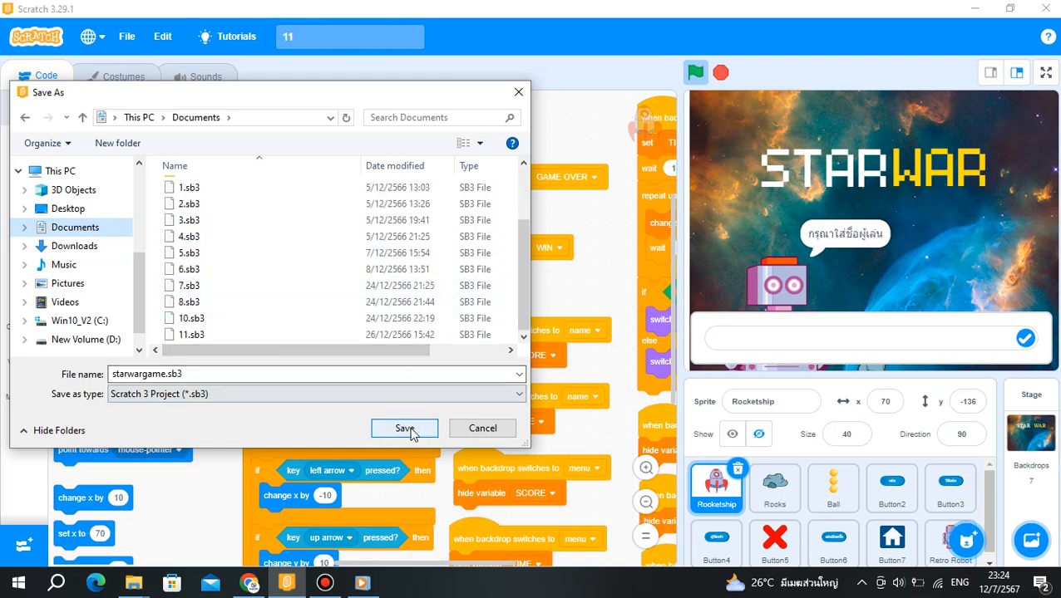
Confirm saving as starwargame.sb3 in Documents and close Scratch
left_click(404, 429)
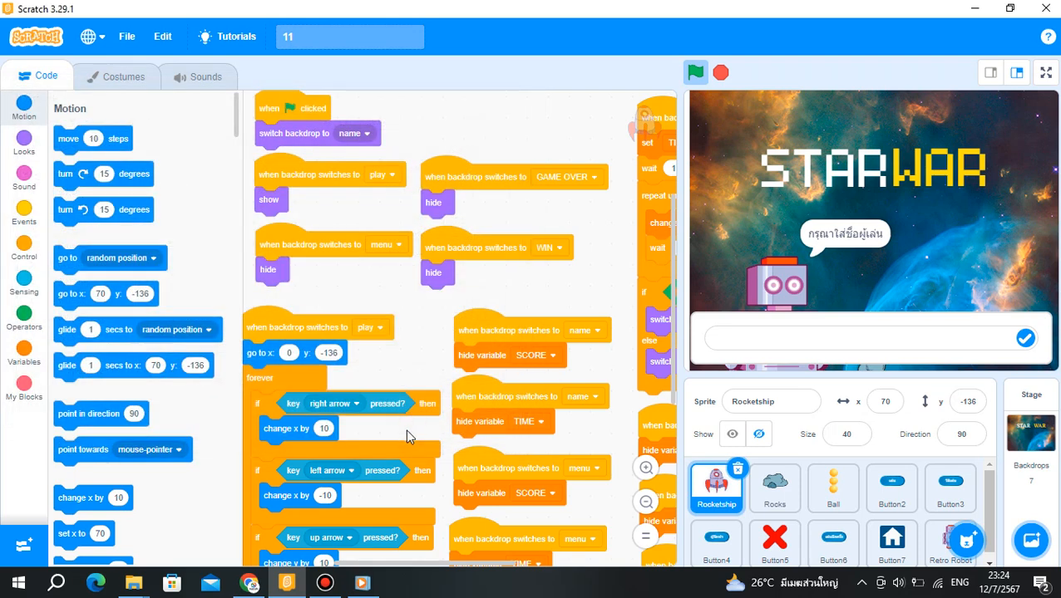
mouse_move(135, 130)
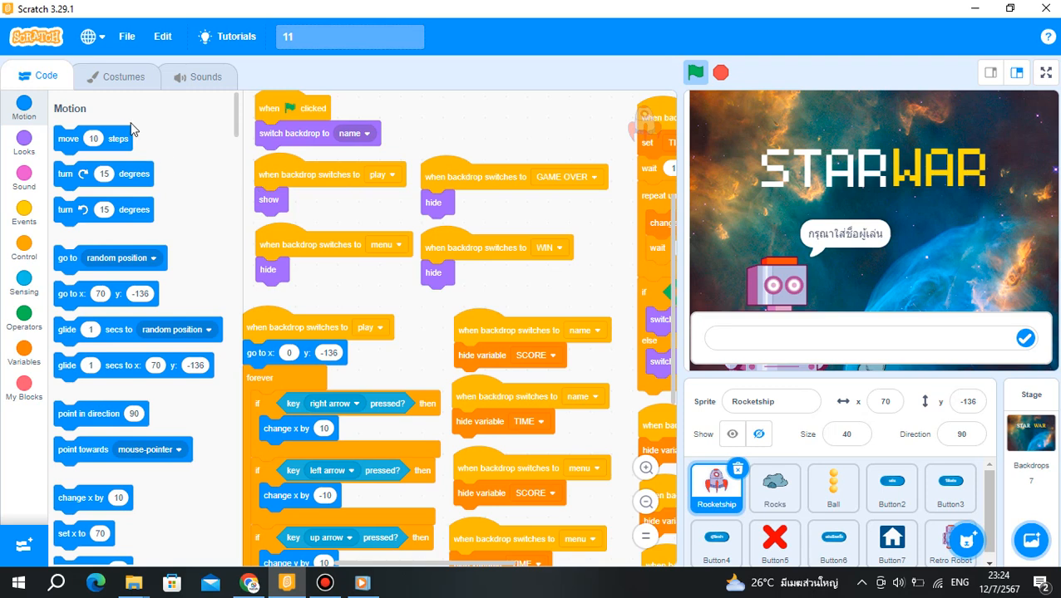
mouse_move(163, 113)
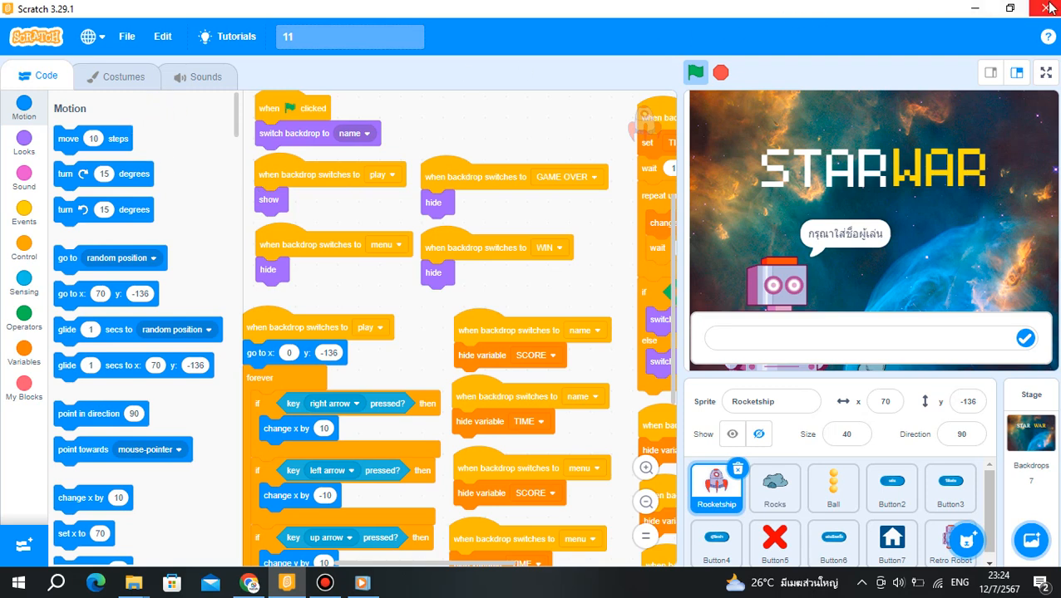
left_click(1044, 6)
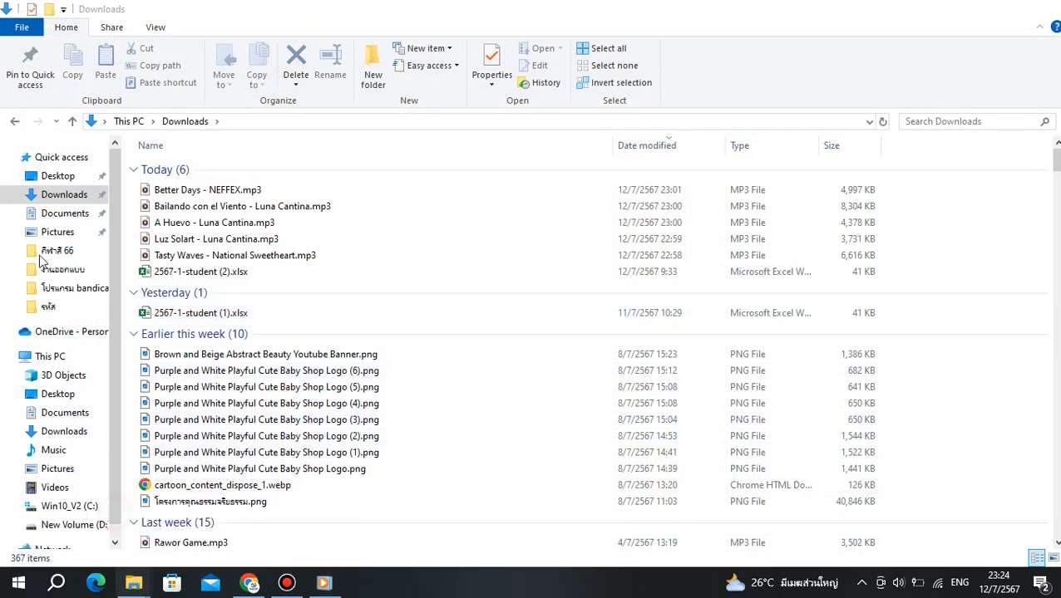
Relaunch Scratch 3 from its Desktop shortcut into a blank project
left_click(57, 176)
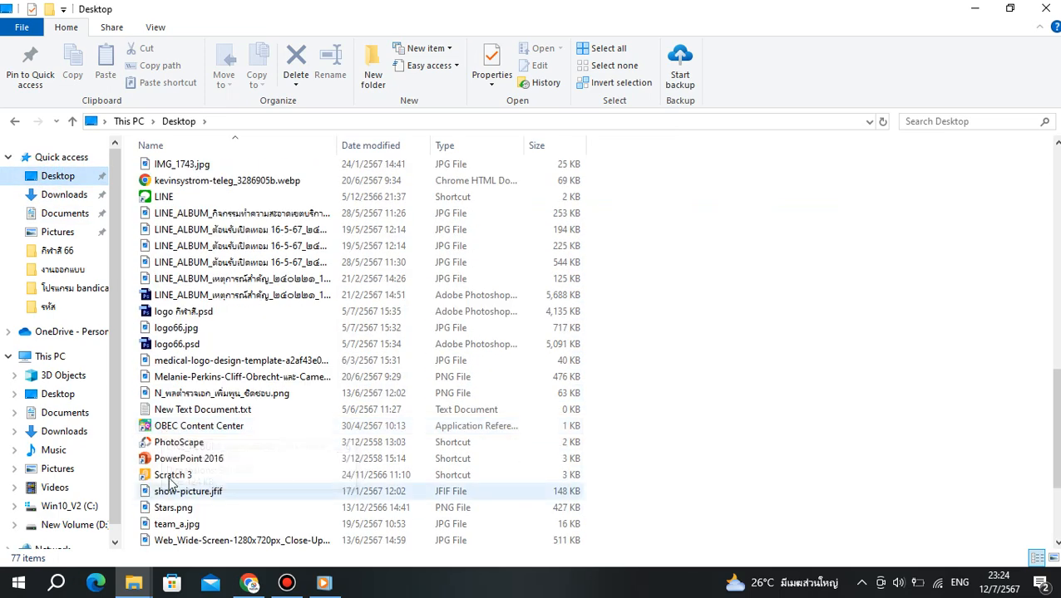
left_click(173, 476)
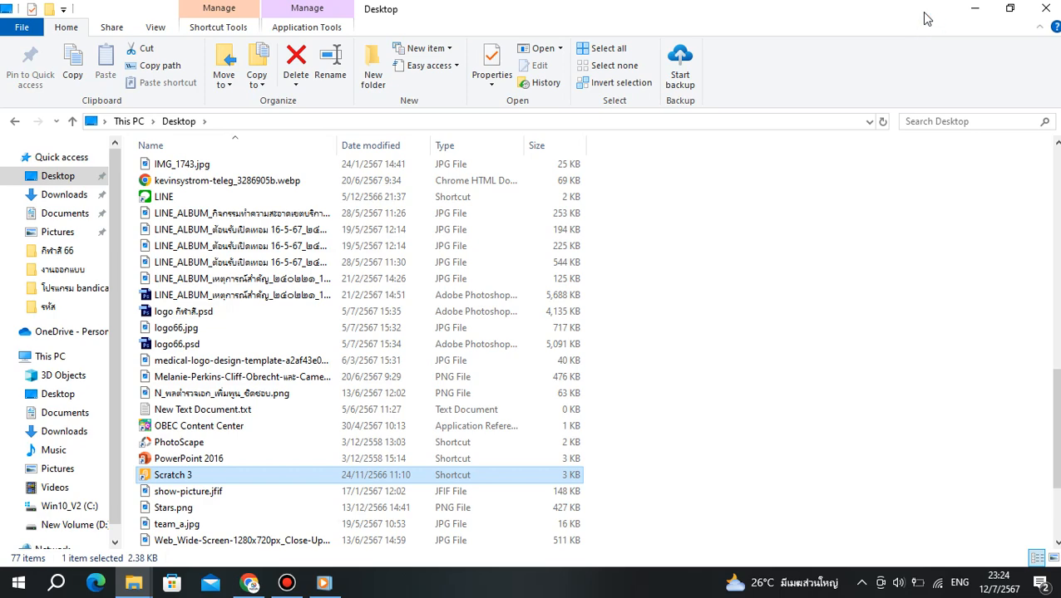
double_click(173, 475)
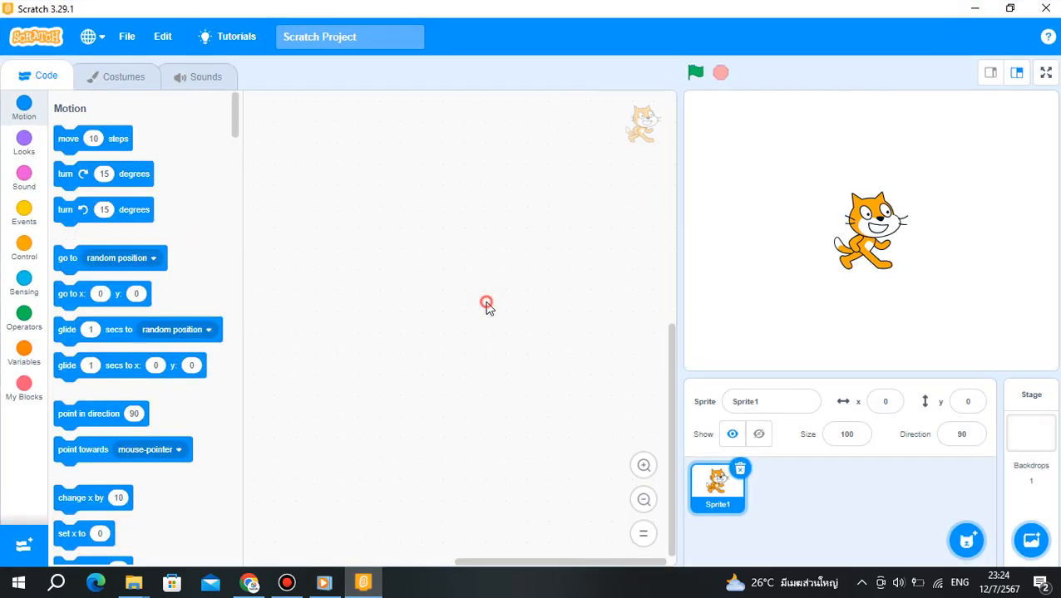
Load starwargame.sb3 from Documents back into the new Scratch session
left_click(127, 36)
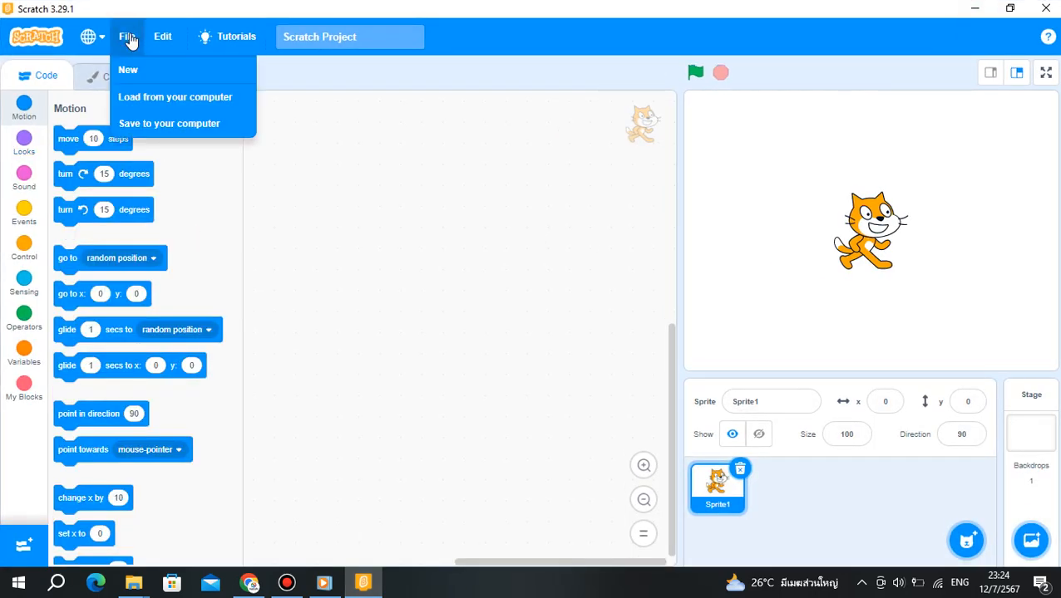
mouse_move(163, 100)
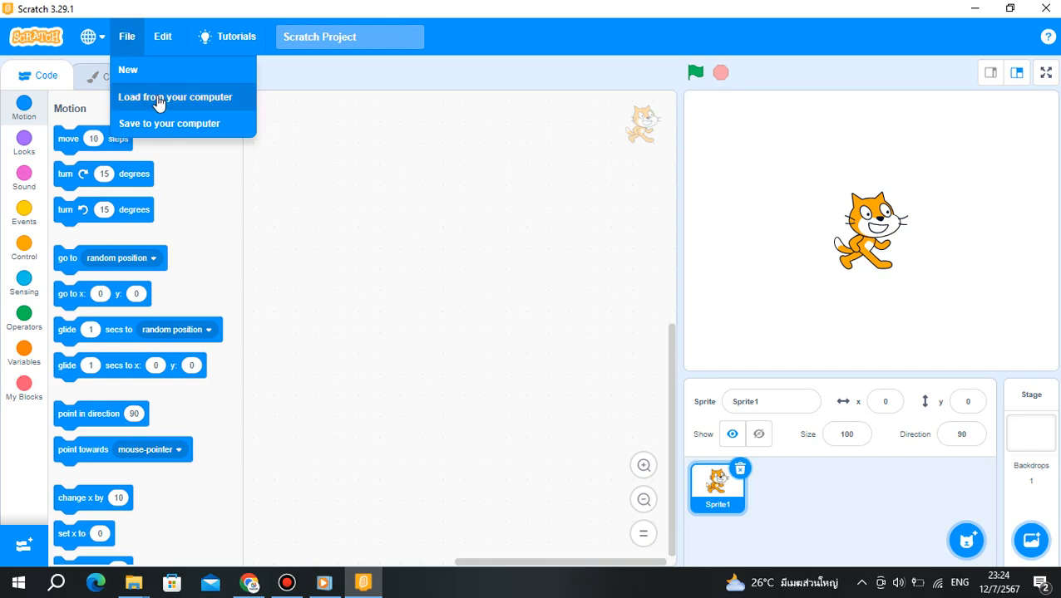
left_click(174, 96)
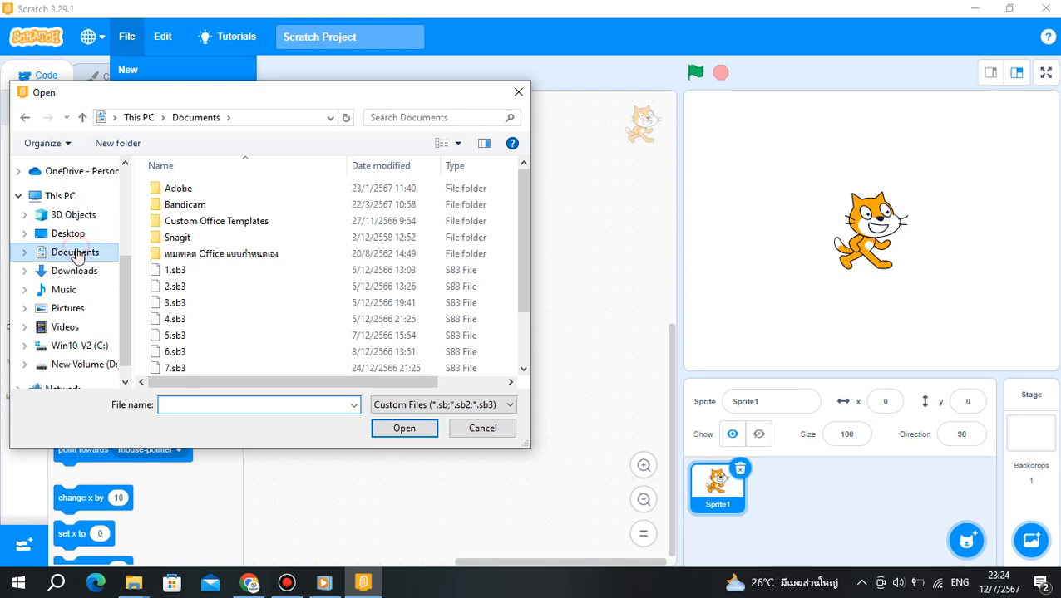
scroll("down", 3)
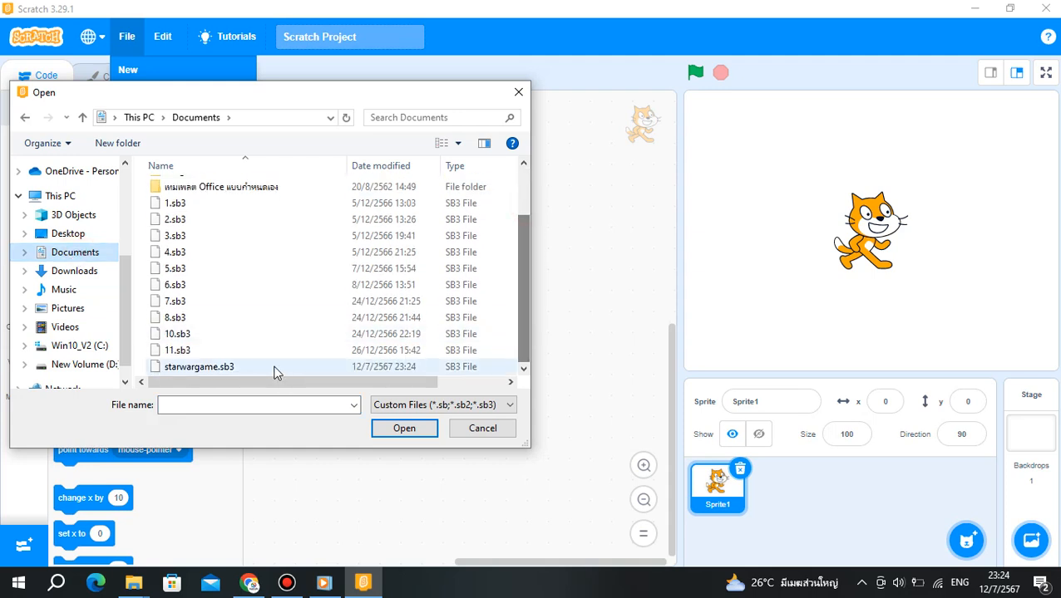
left_click(199, 367)
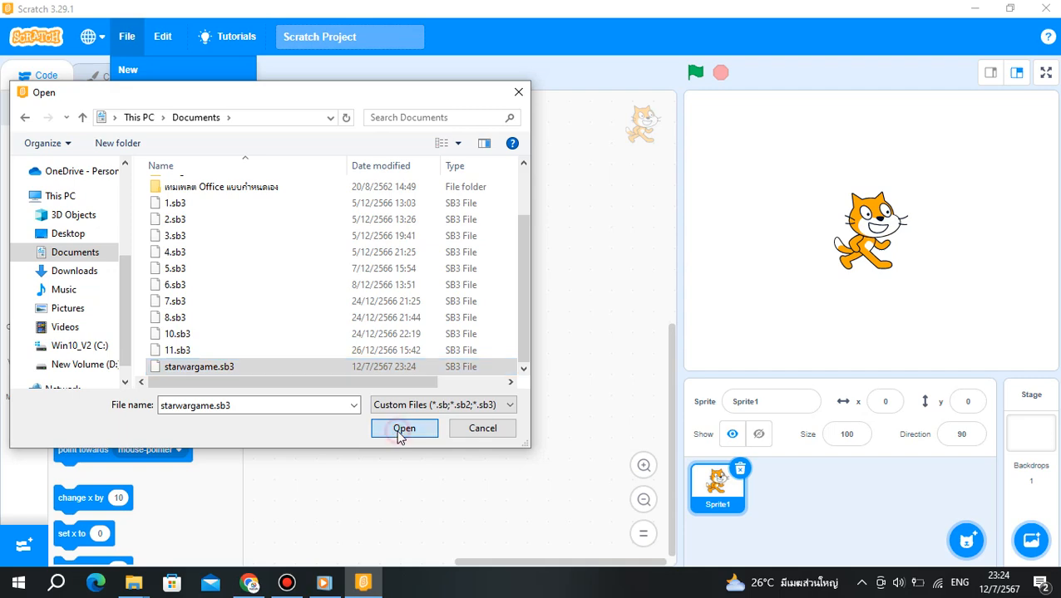
left_click(403, 429)
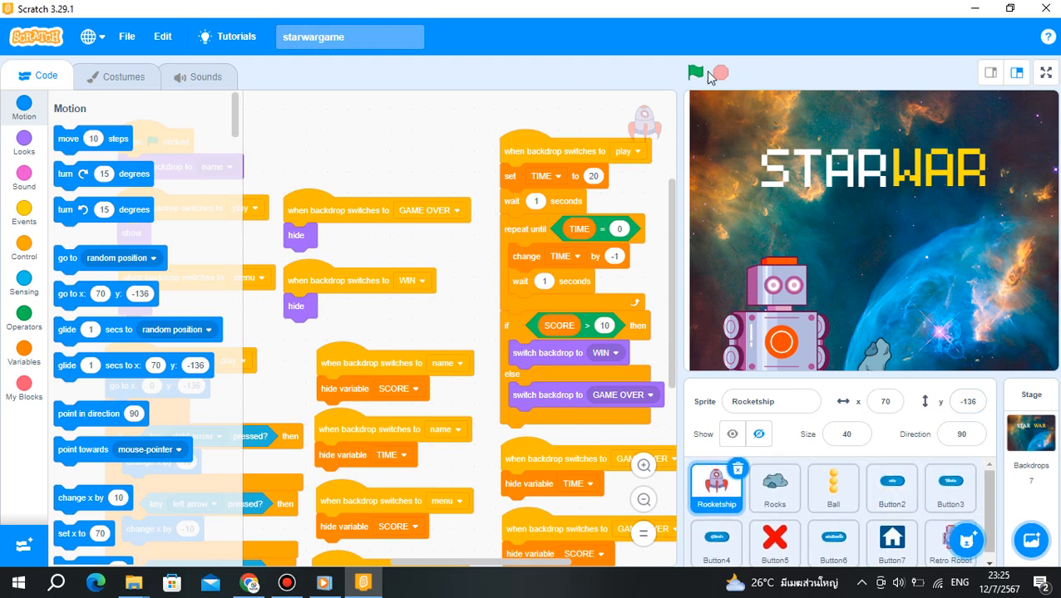
Start the Star War game with the green flag and show its stage full-screen
left_click(695, 74)
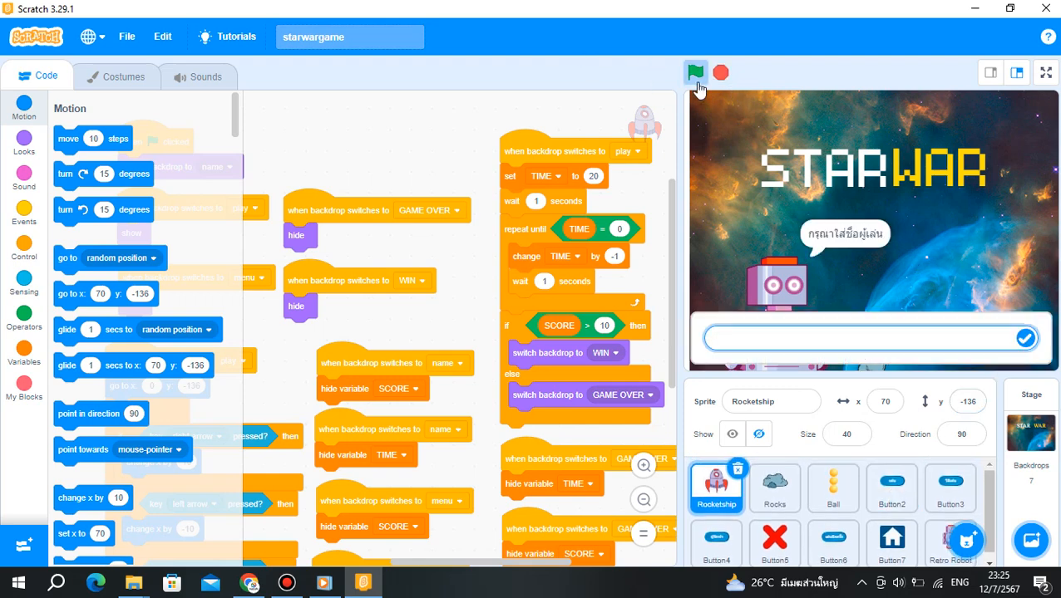
left_click(856, 339)
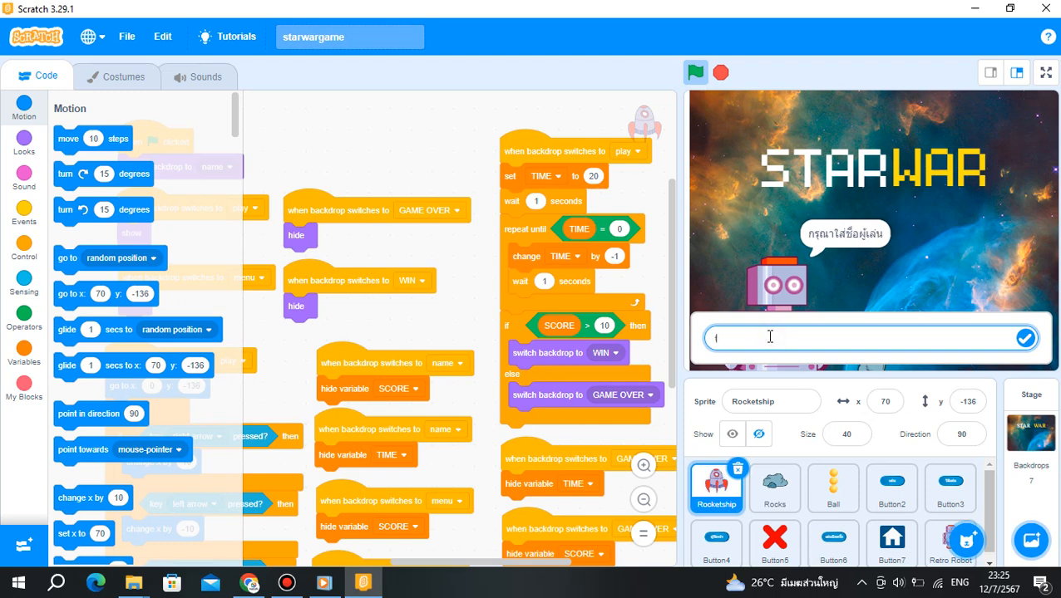
left_click(951, 546)
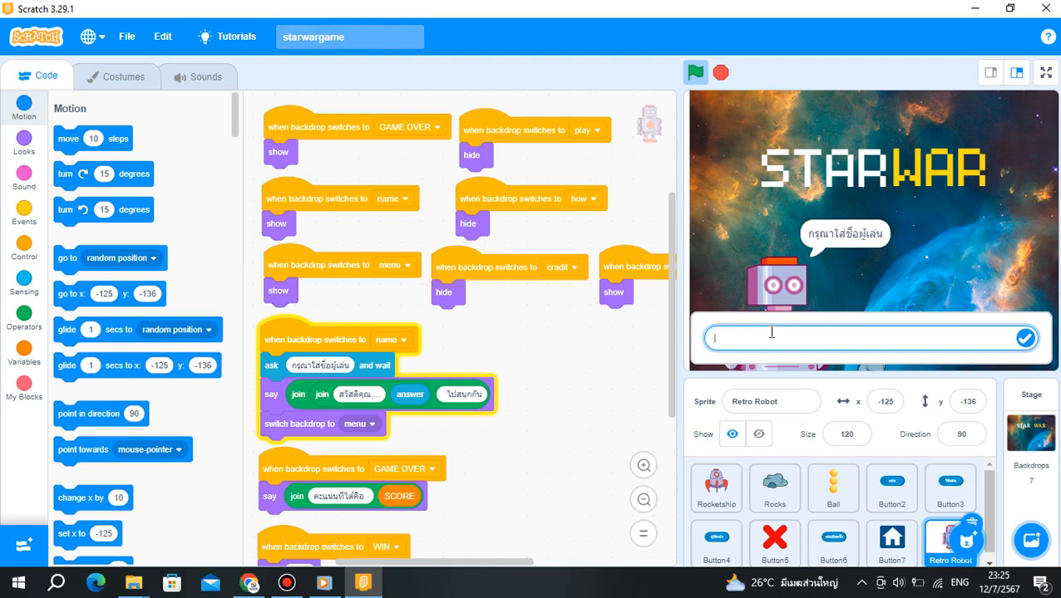
left_click(1046, 70)
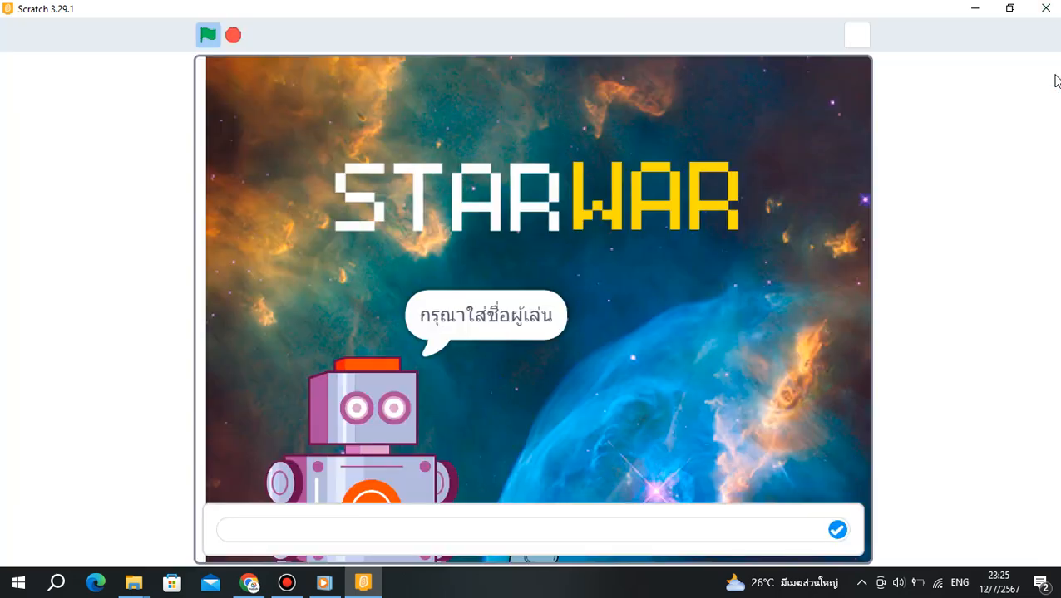